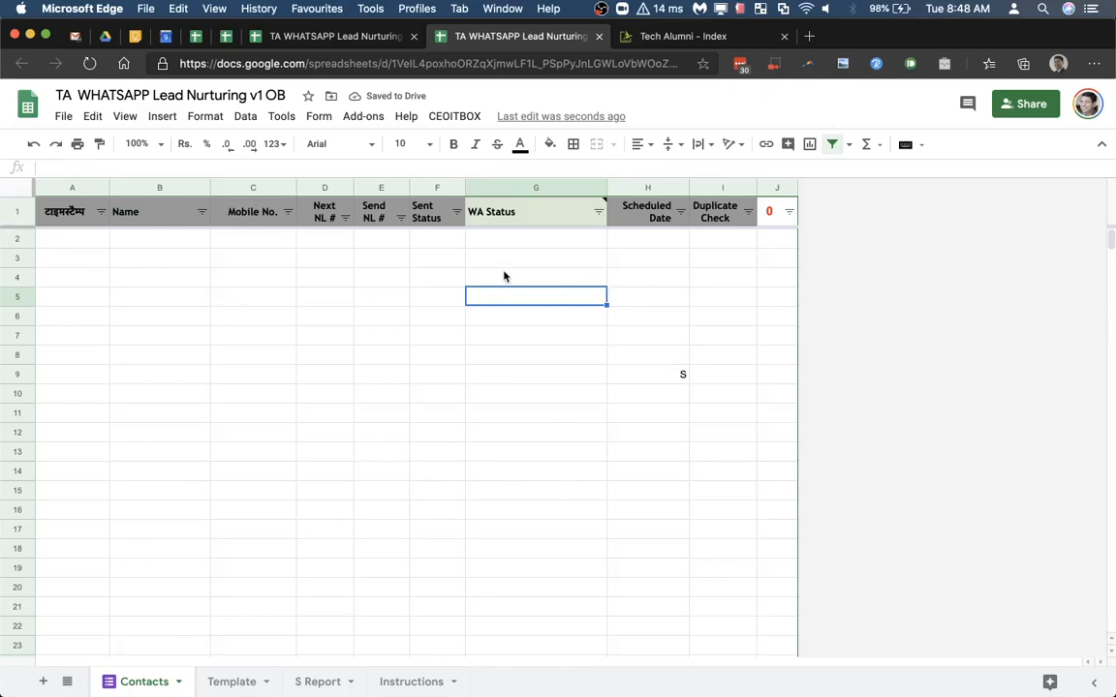
mouse_move(504, 256)
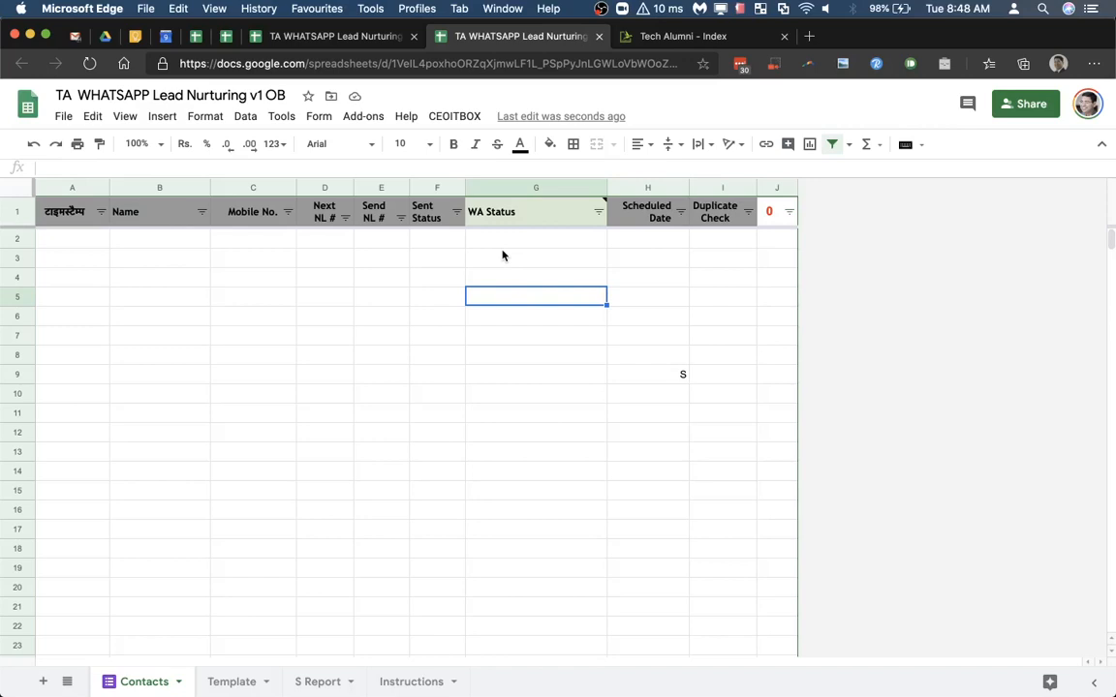
mouse_move(261, 333)
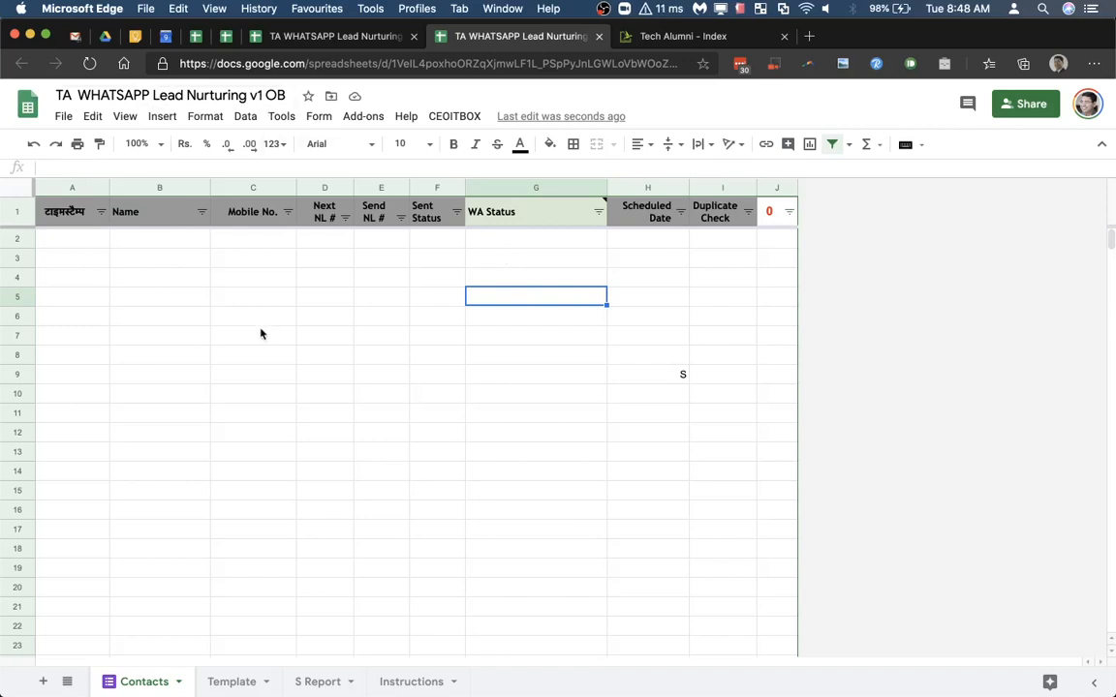
Step: Show the Template sheet holding the WhatsApp settings and message template
click(252, 336)
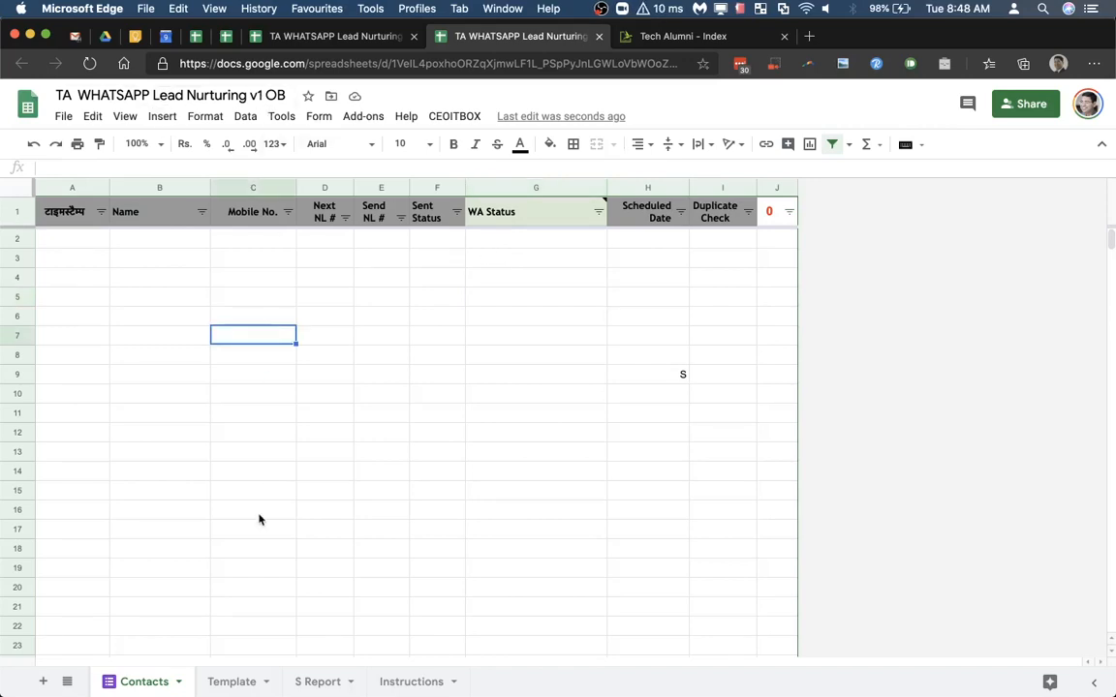
mouse_move(286, 571)
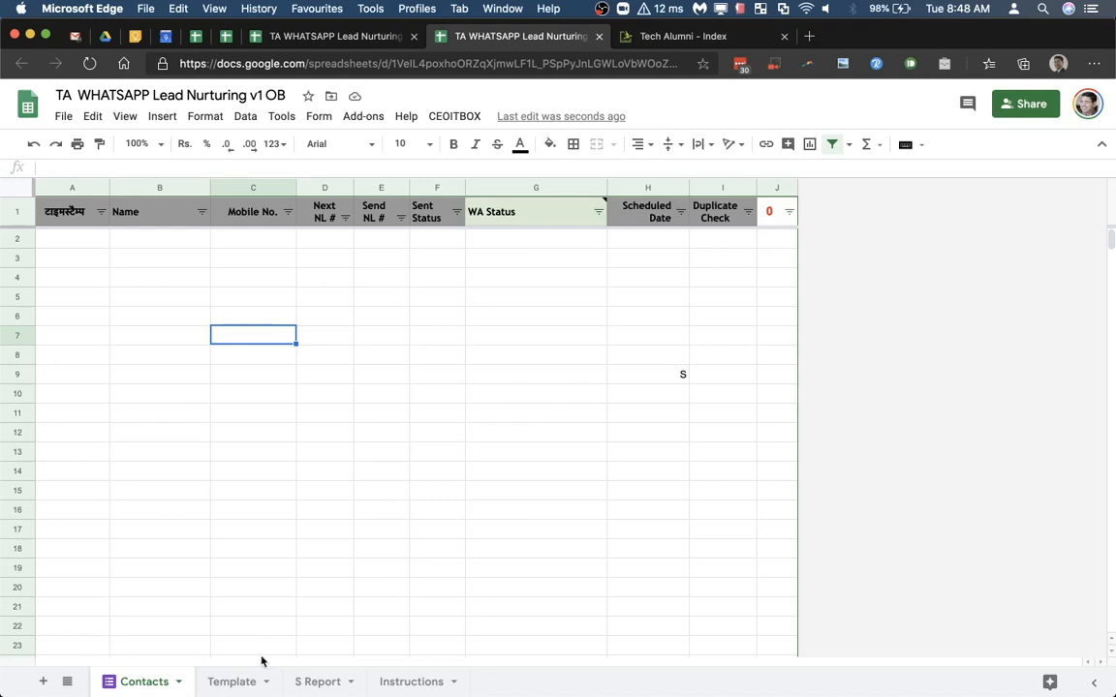
mouse_move(663, 395)
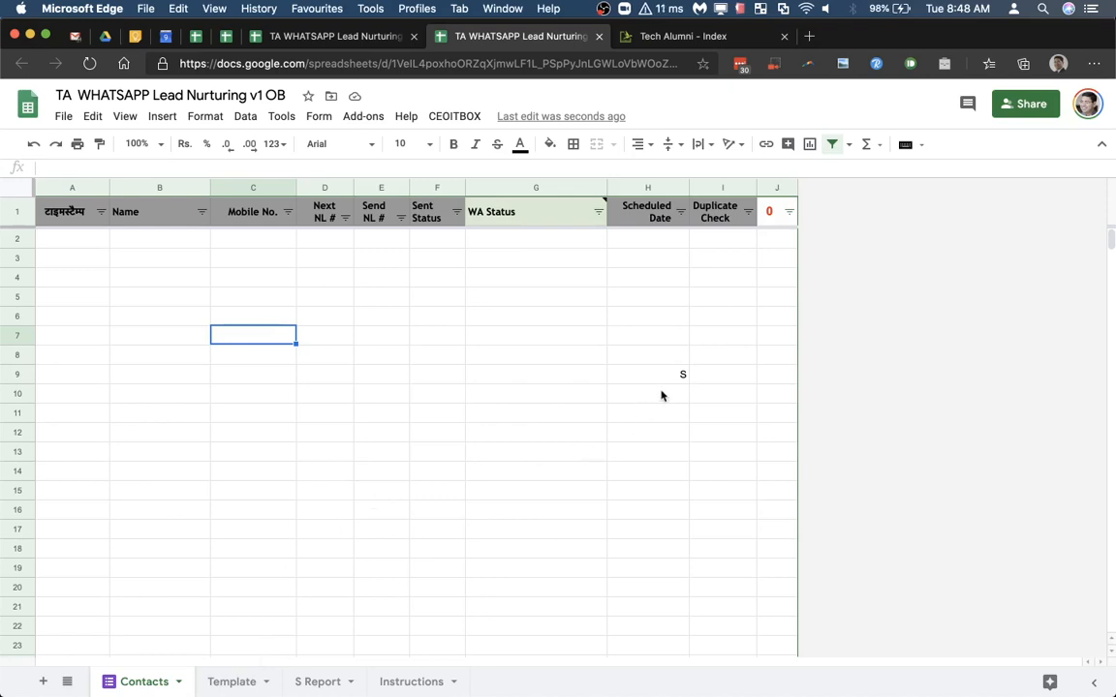
click(647, 373)
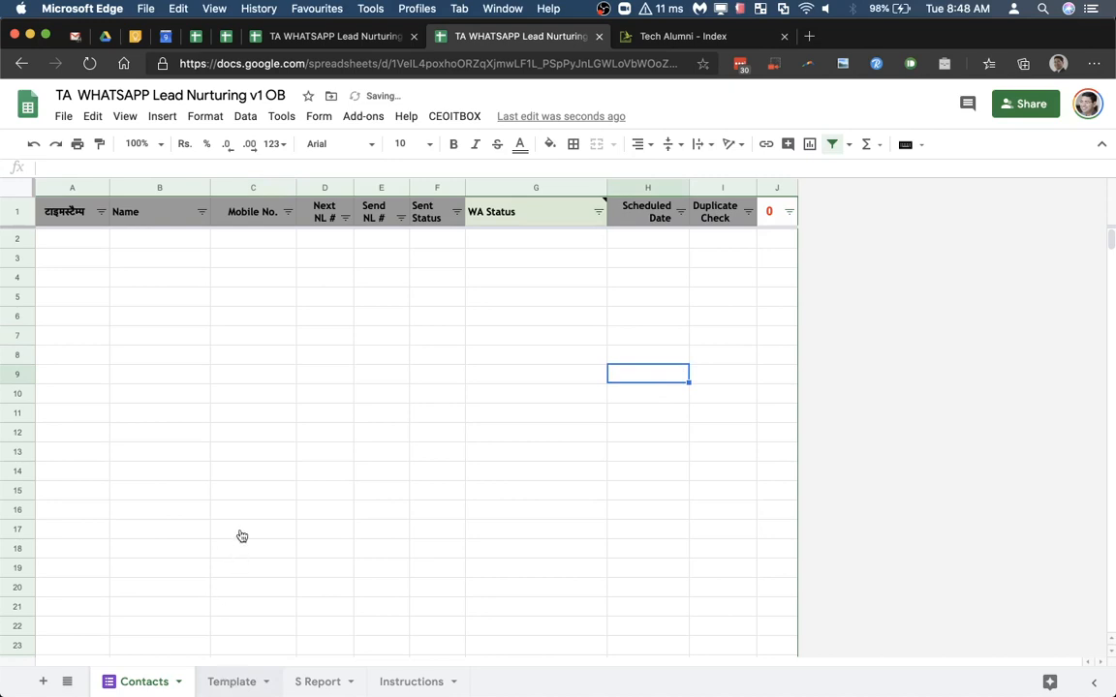
click(239, 682)
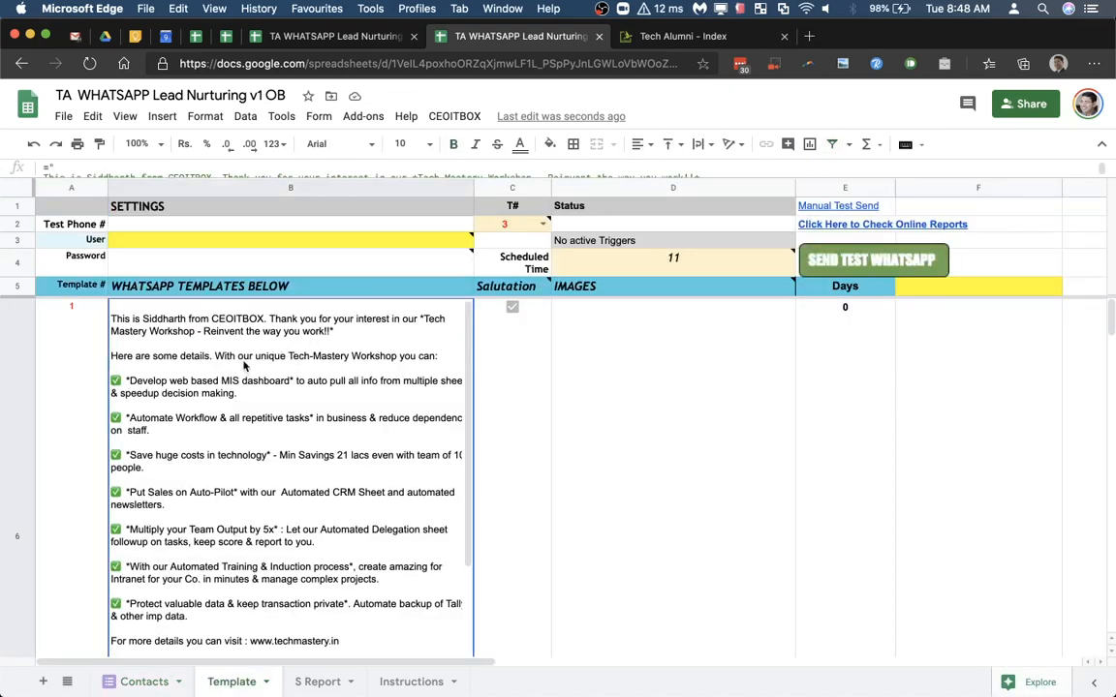
mouse_move(294, 419)
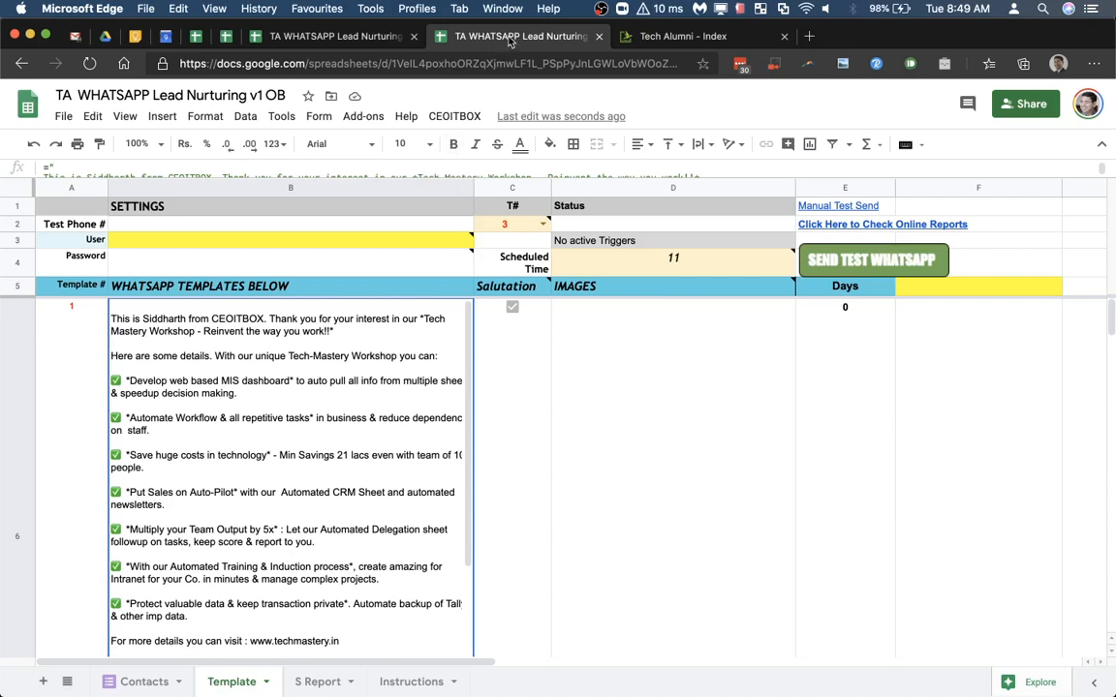
mouse_move(694, 35)
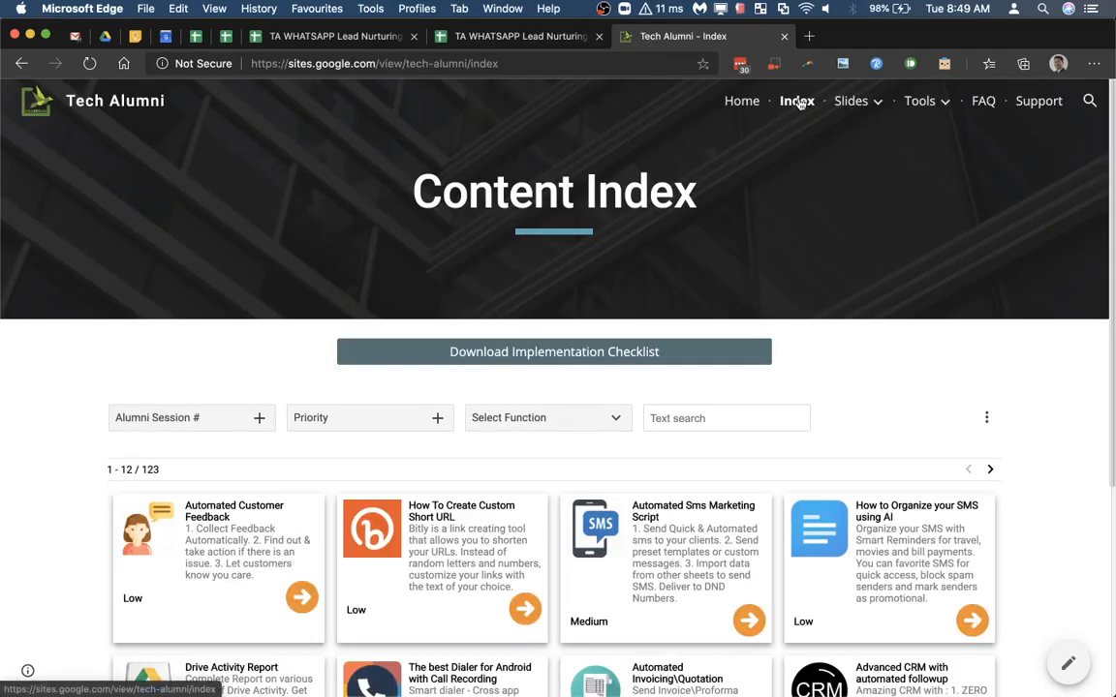
mouse_move(796, 100)
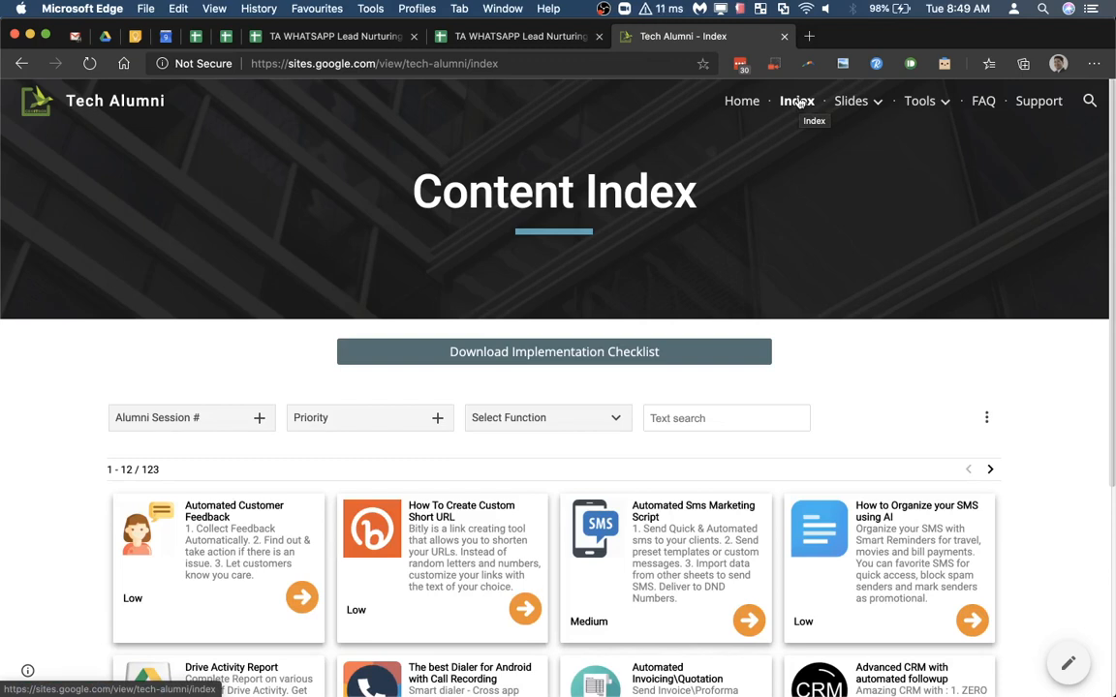
mouse_move(715, 209)
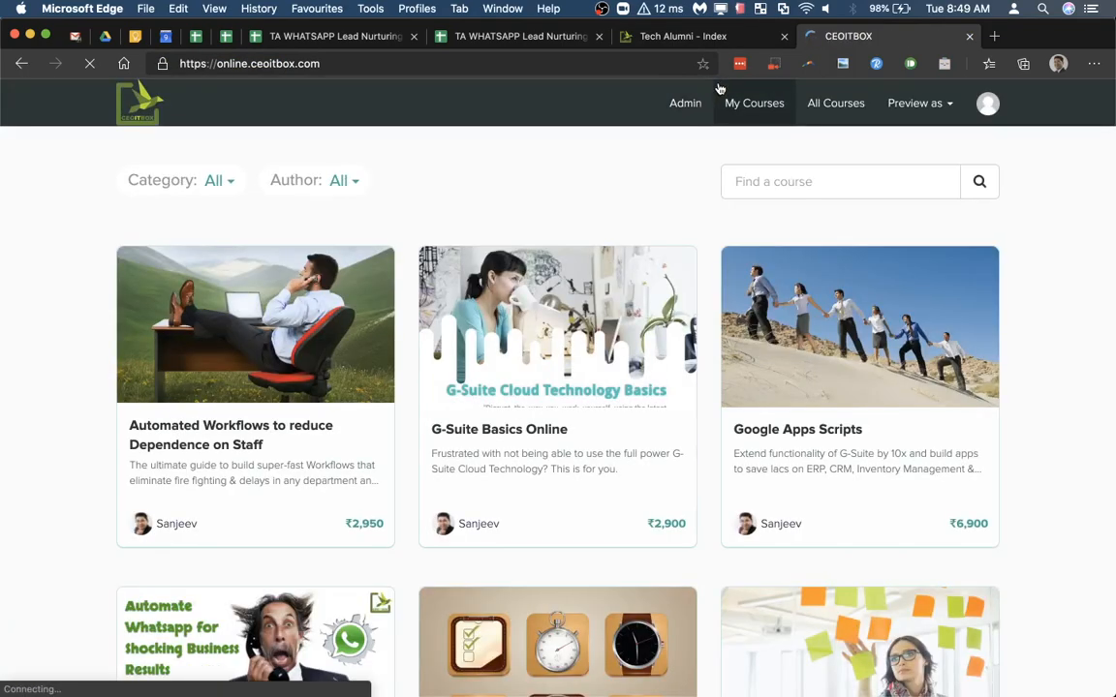
Step: Scroll the CEOITBOX course catalogue to locate the Automated Whatsapp Lead Nurturing course card
scroll(down, 3)
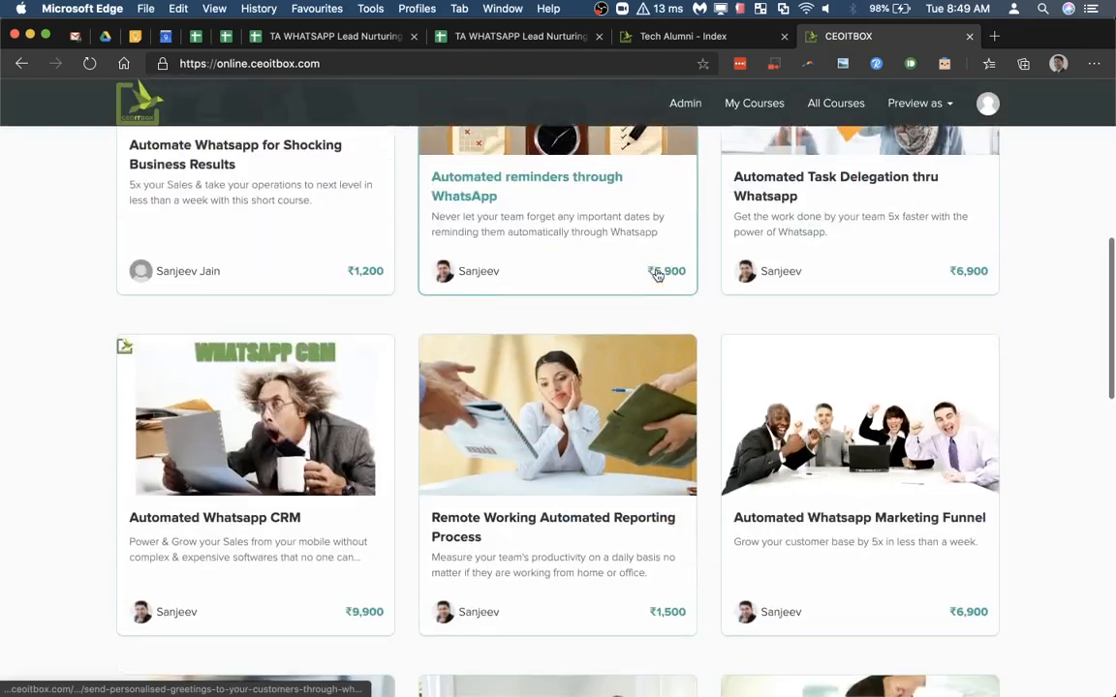
scroll(down, 3)
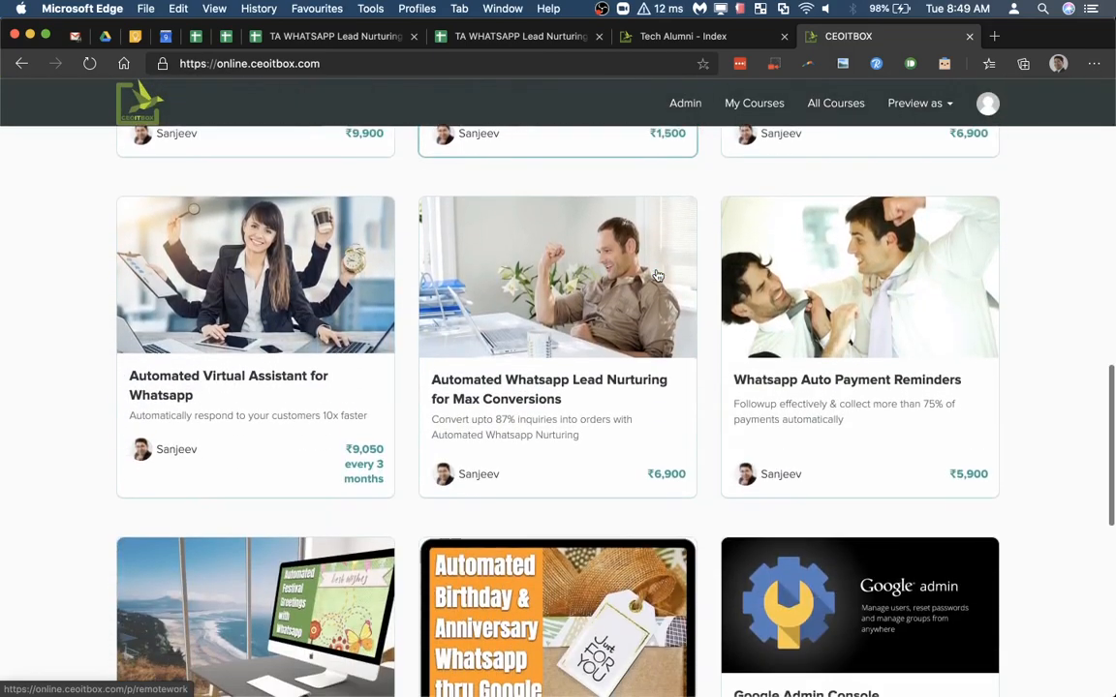
scroll(down, 3)
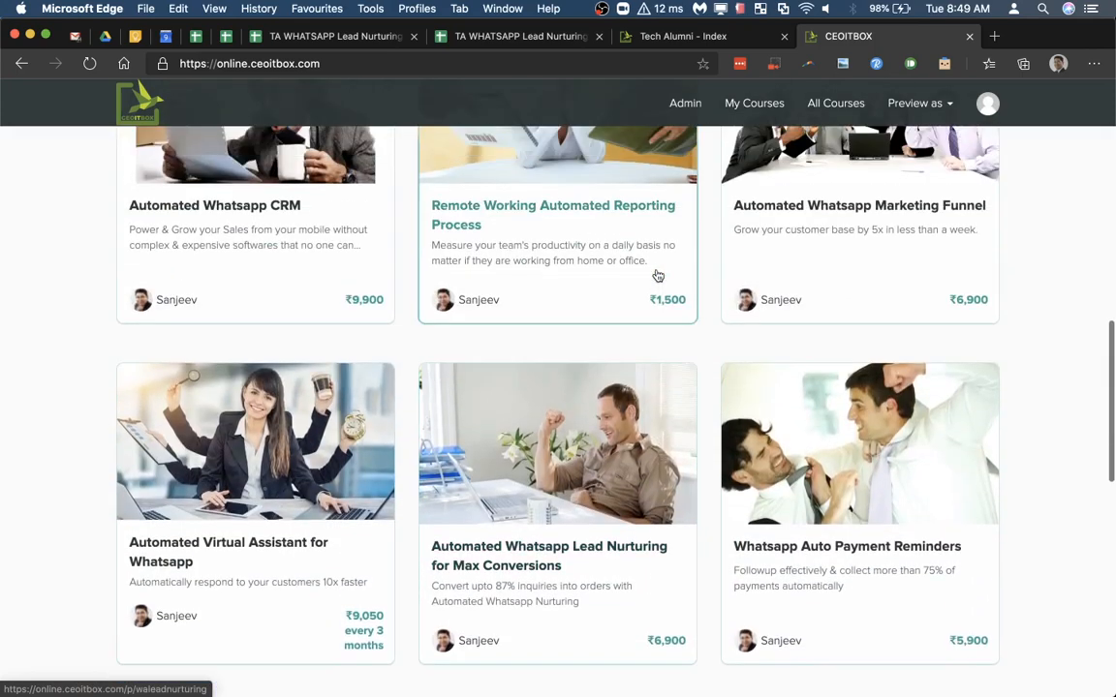
scroll(up, 3)
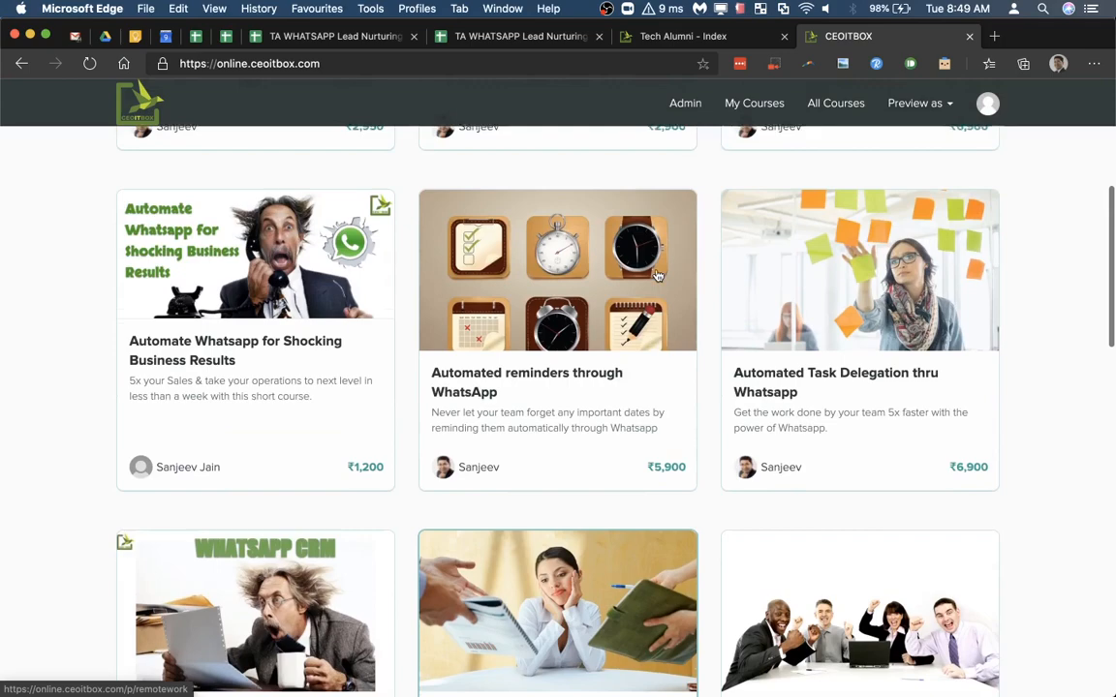
scroll(up, 3)
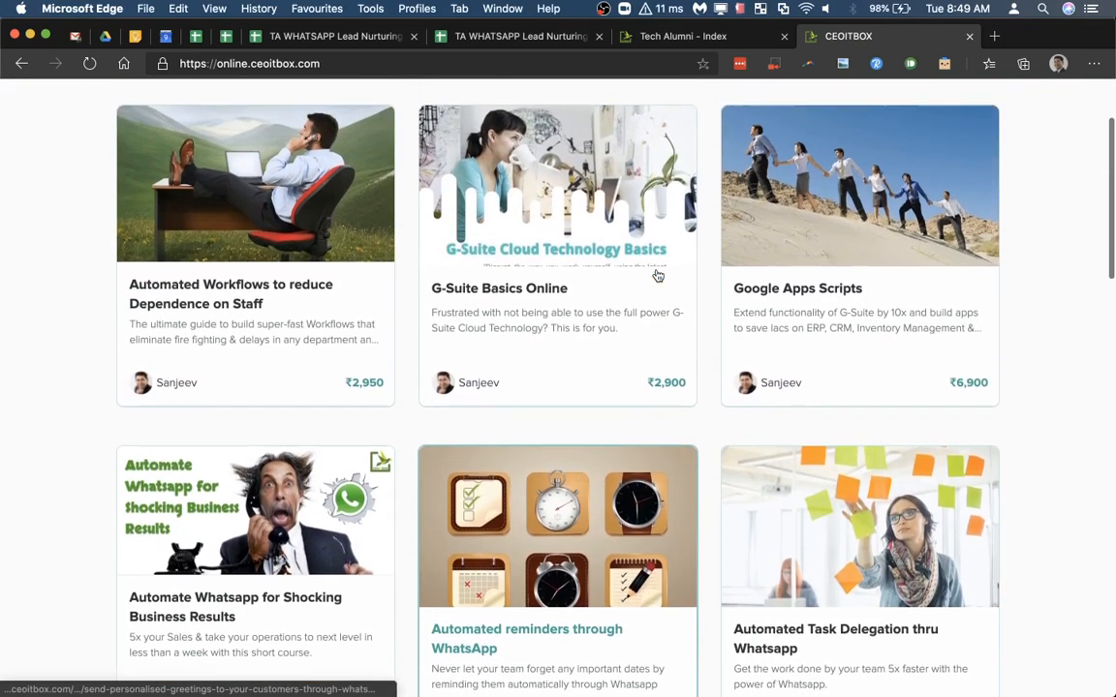
scroll(down, 3)
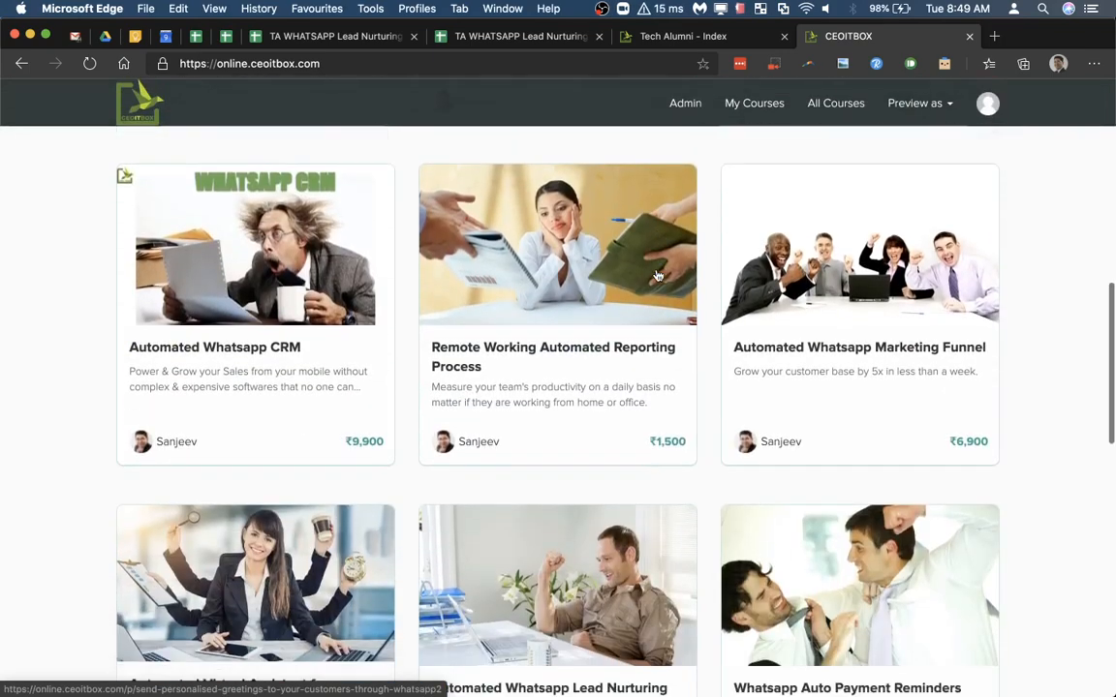
scroll(down, 3)
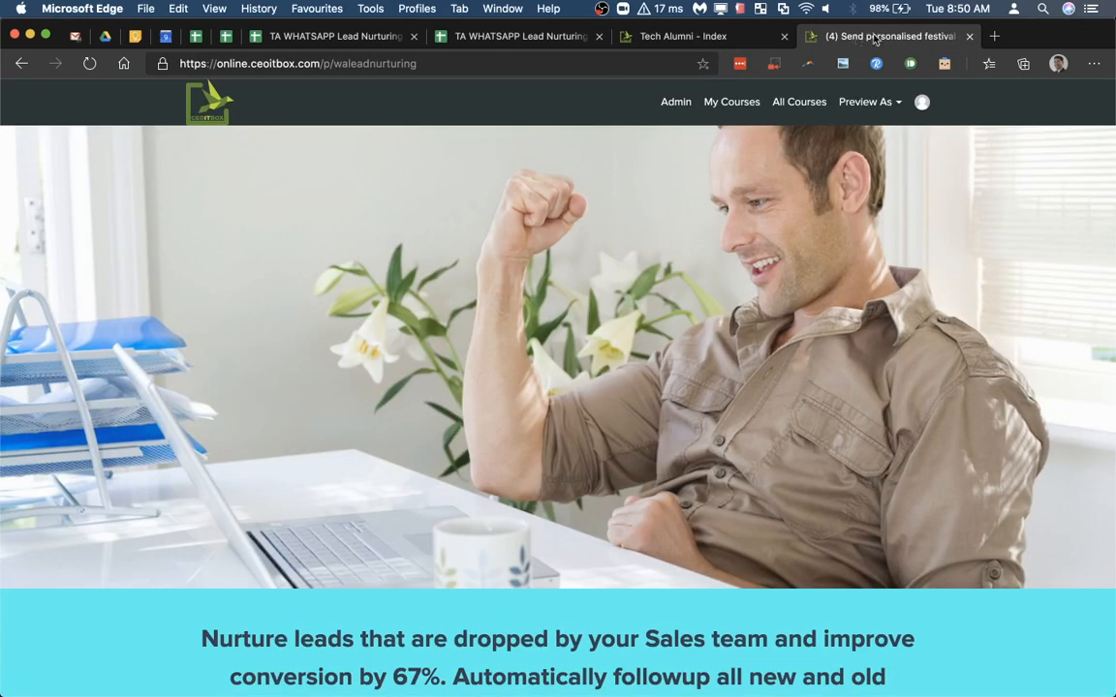
Step: Search the Tech Alumni content index for 'lead nu' and open the Whatsapp Lead Nurturing entry
click(686, 35)
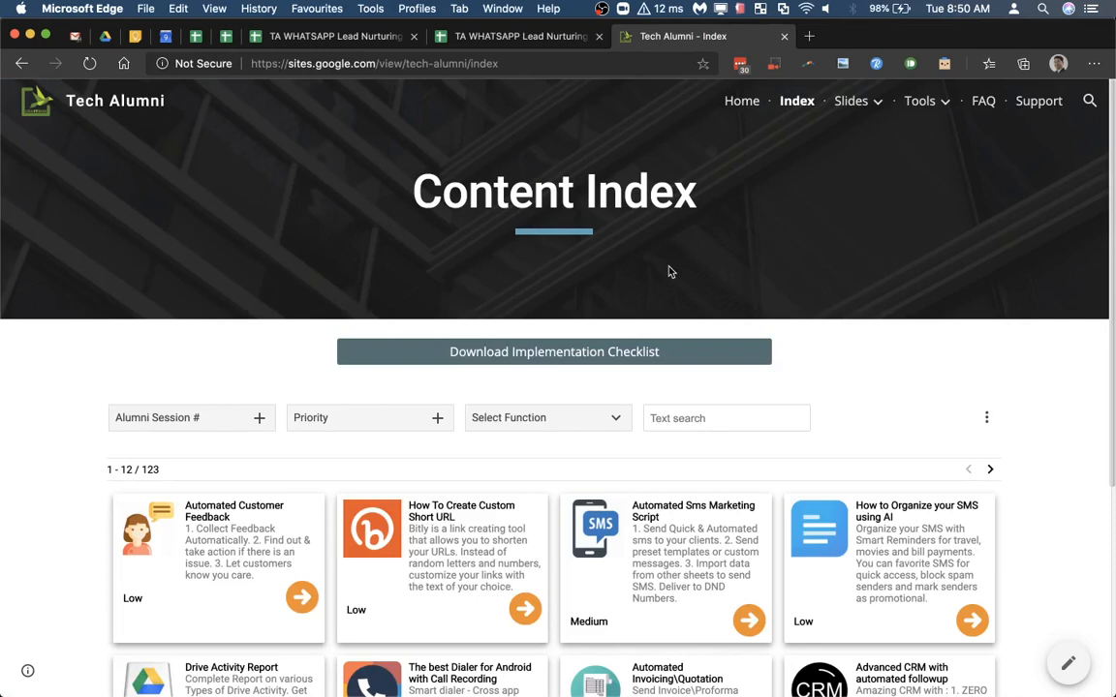
text(lead)
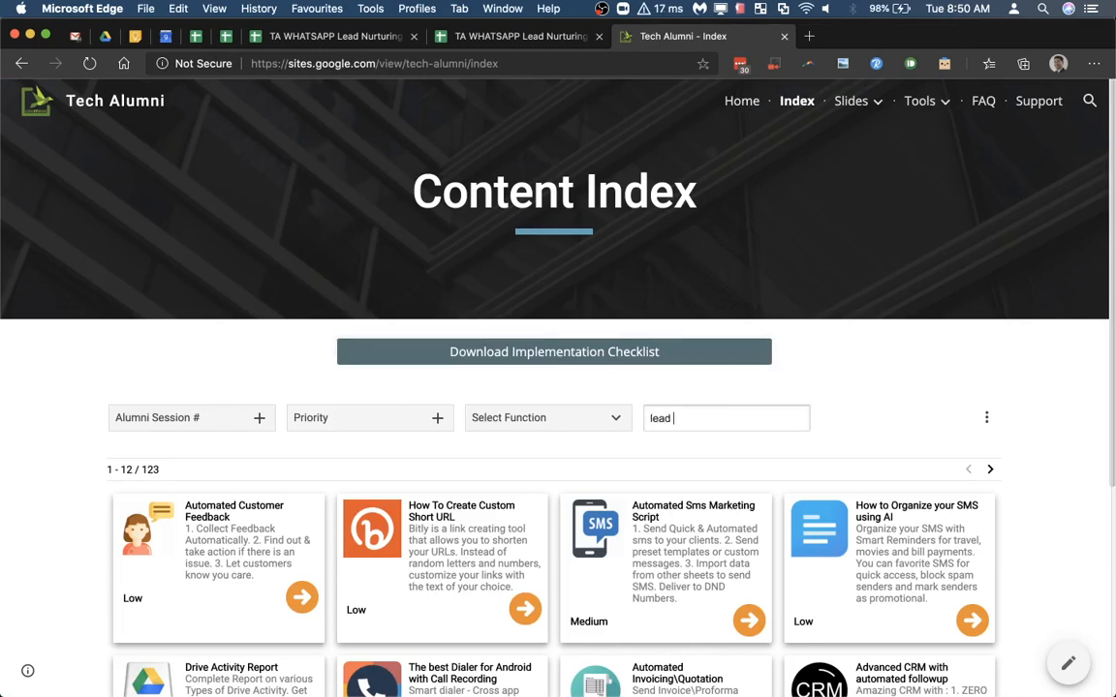
text(nu)
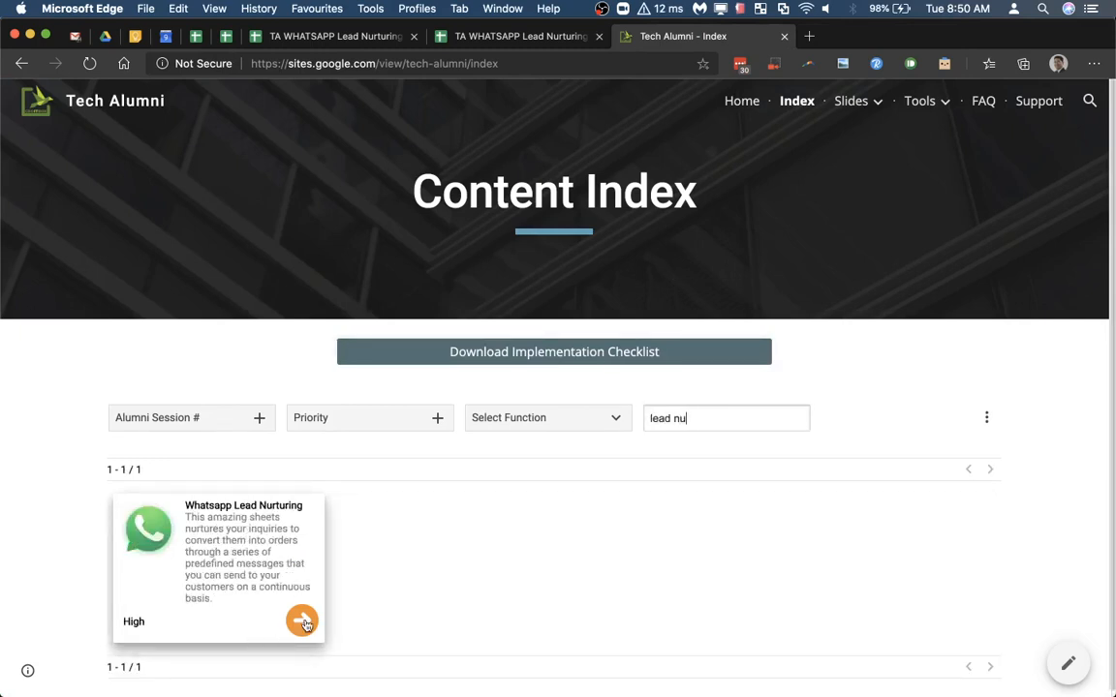
click(301, 624)
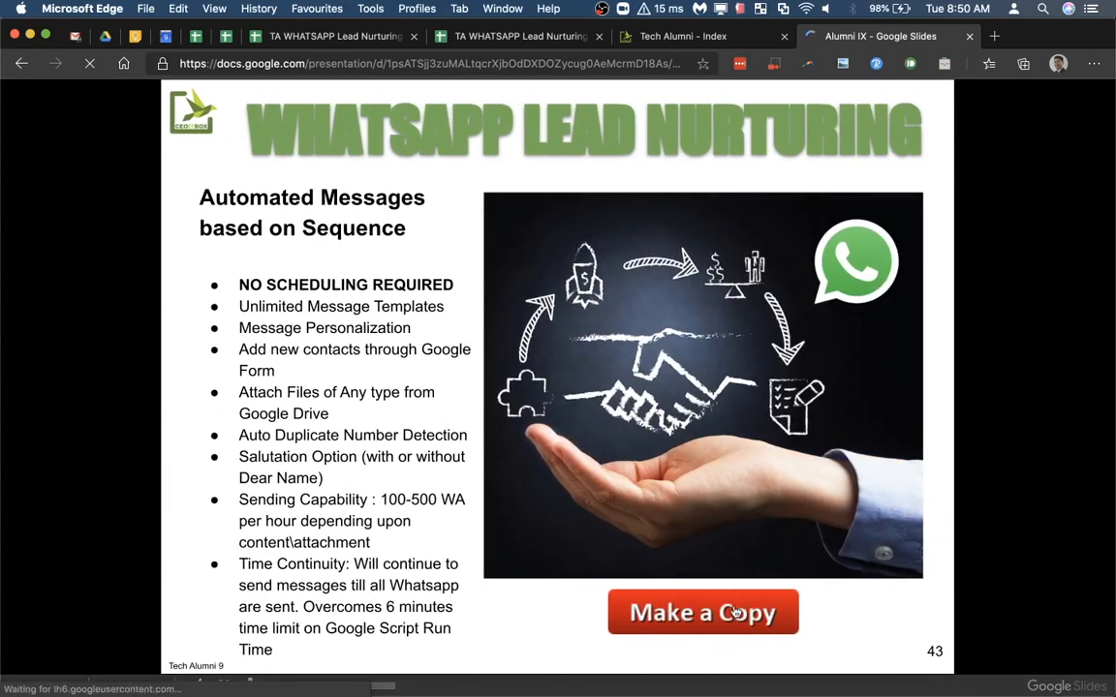
Step: Make a copy of TA WHATSAPP Lead Nurturing v2 OB in Drive
click(701, 613)
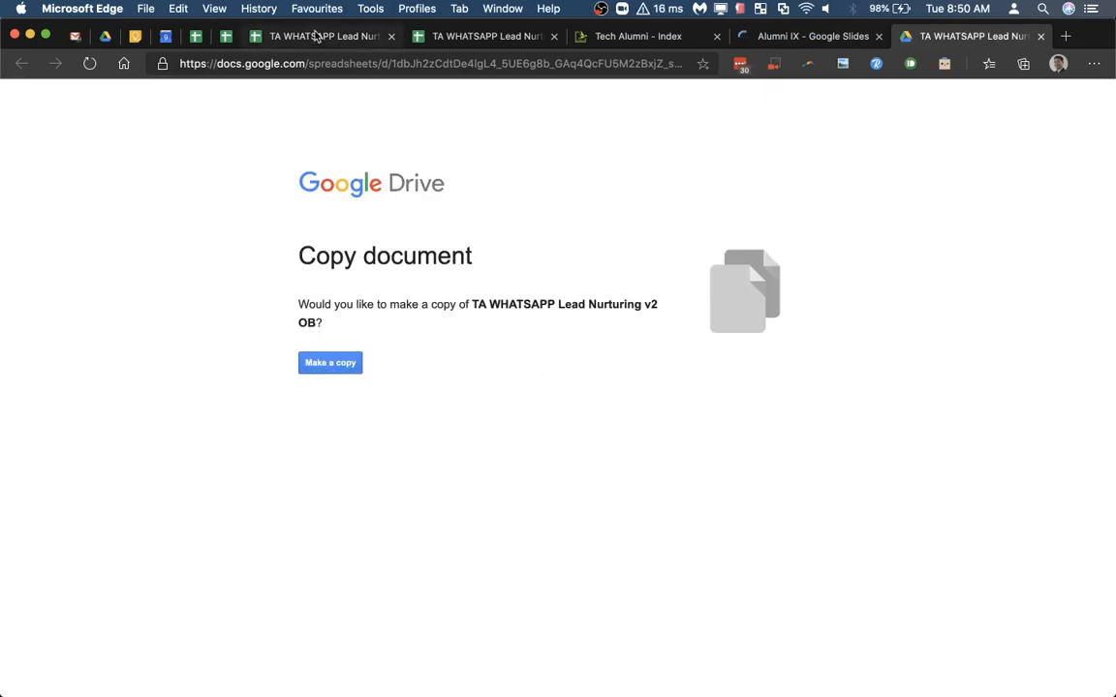
click(329, 362)
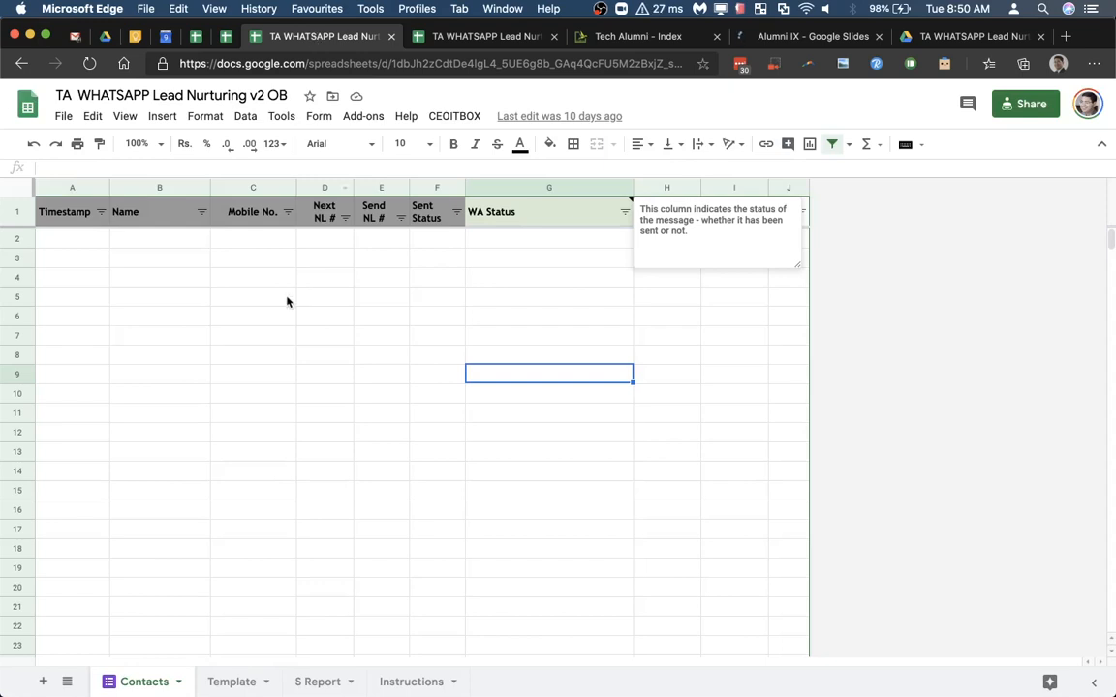
Step: Check the old v1 OB spreadsheet's Contacts sheet, then return to the new v2 OB copy
click(475, 35)
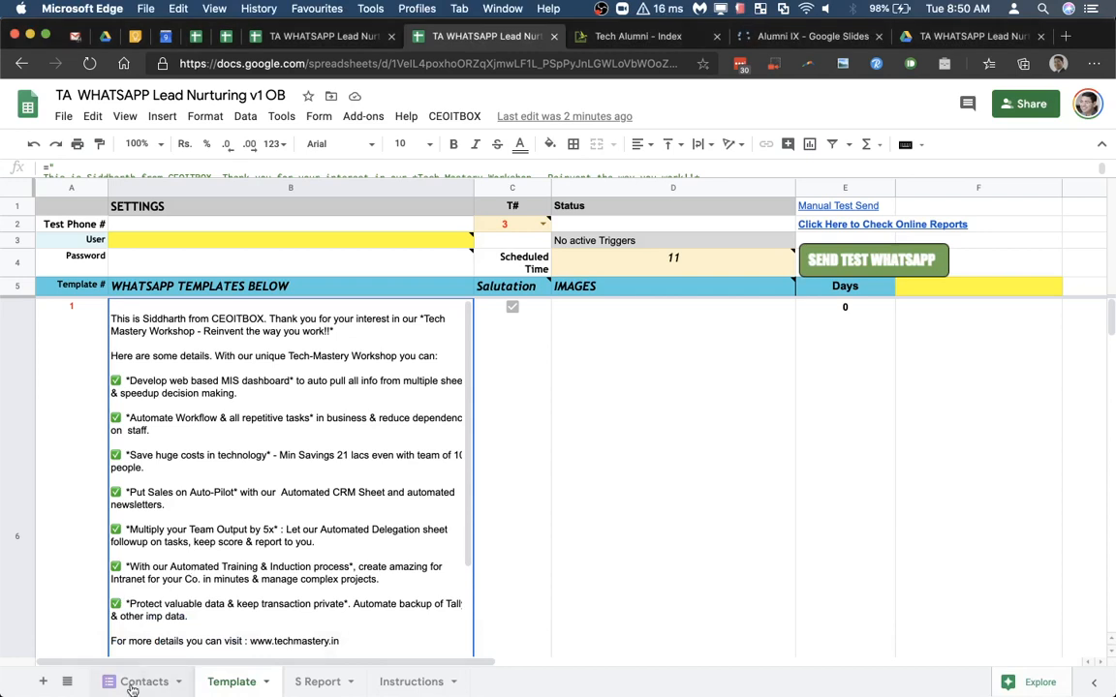
click(132, 682)
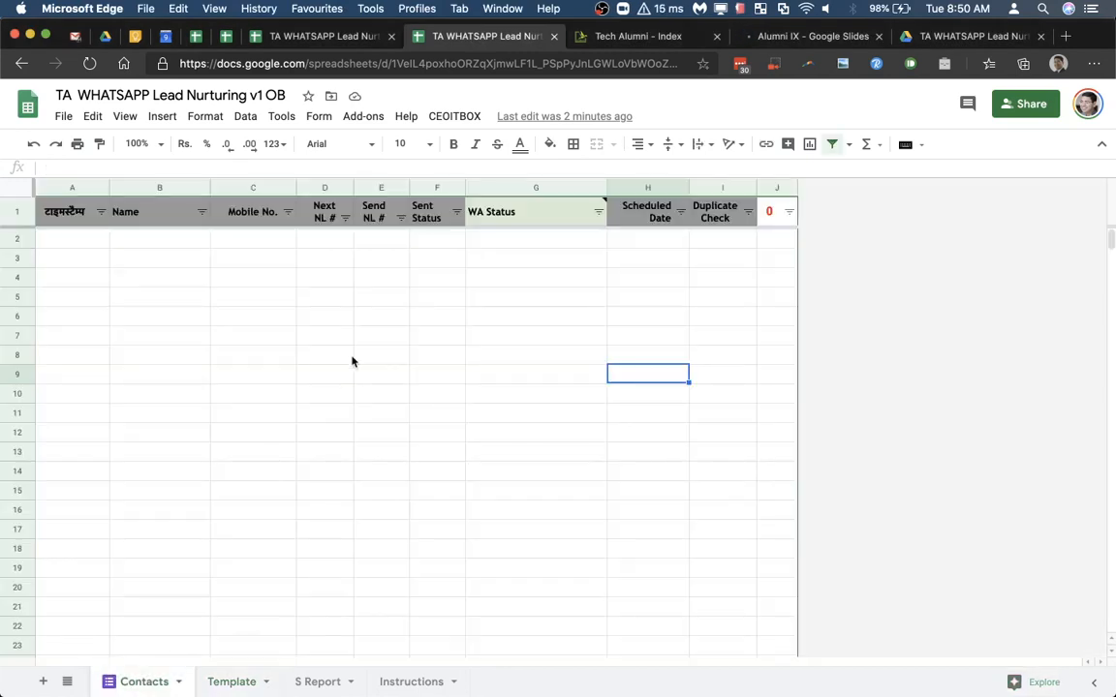
click(325, 352)
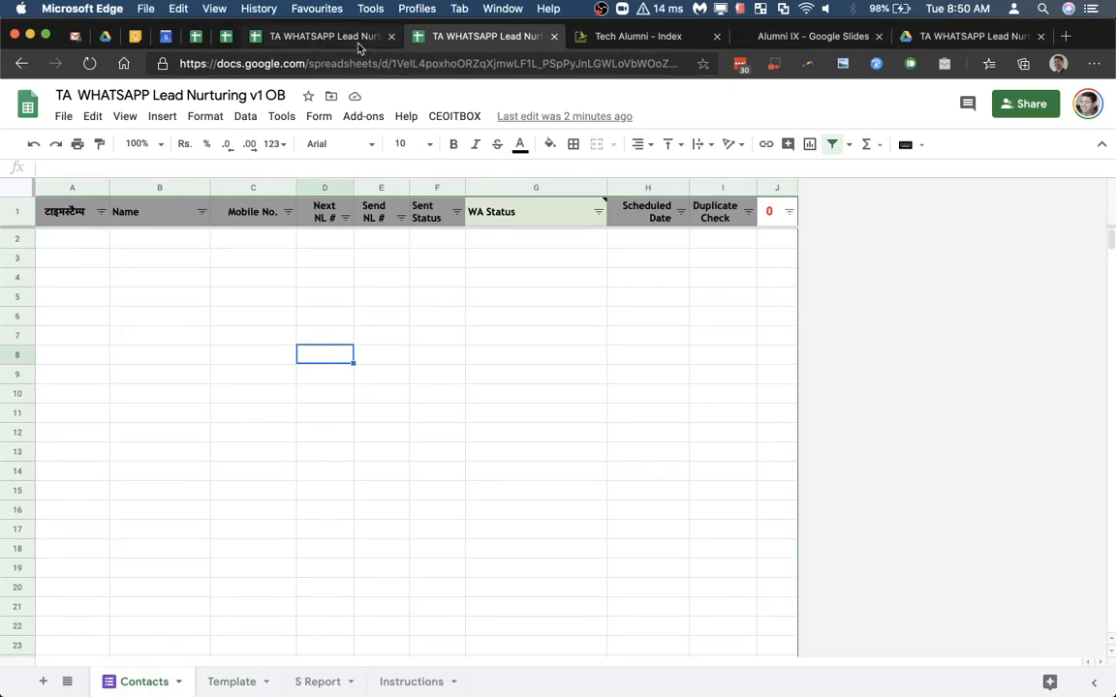
click(281, 116)
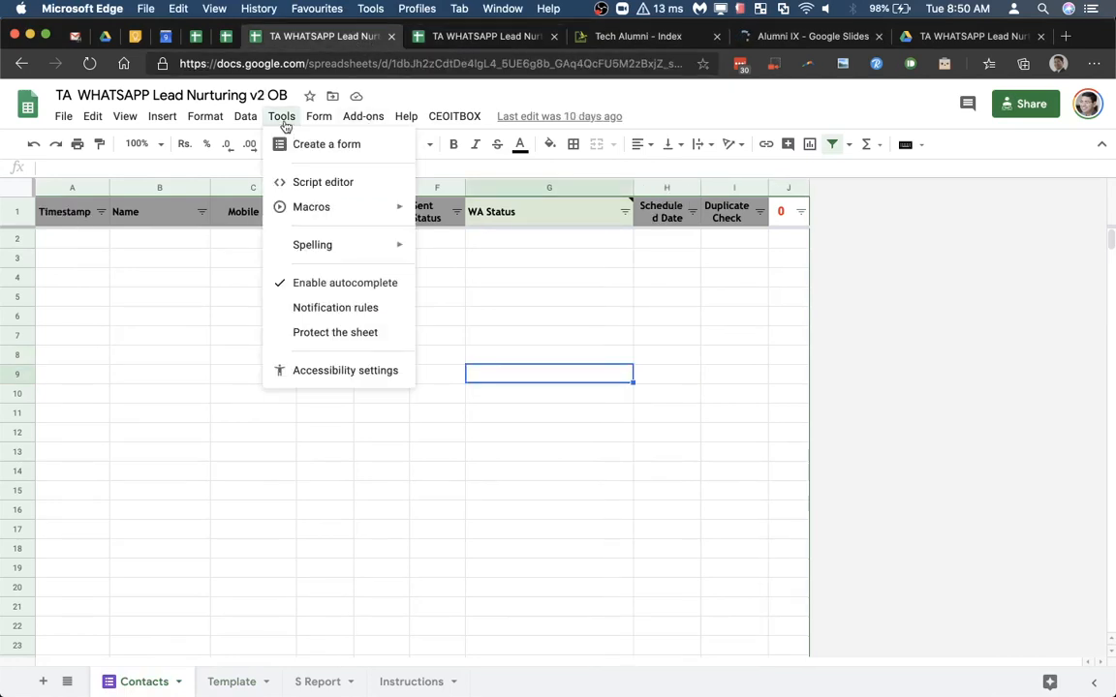
Step: Open the Script editor projects for both the v2 OB and old v1 OB spreadsheets
click(324, 182)
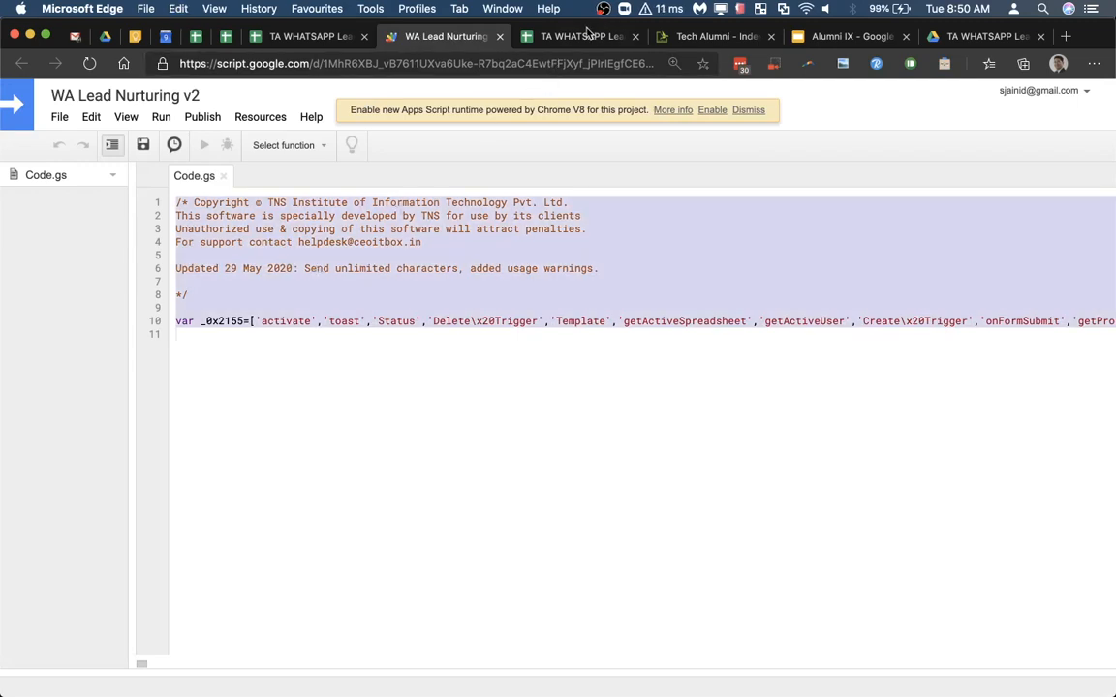
click(281, 116)
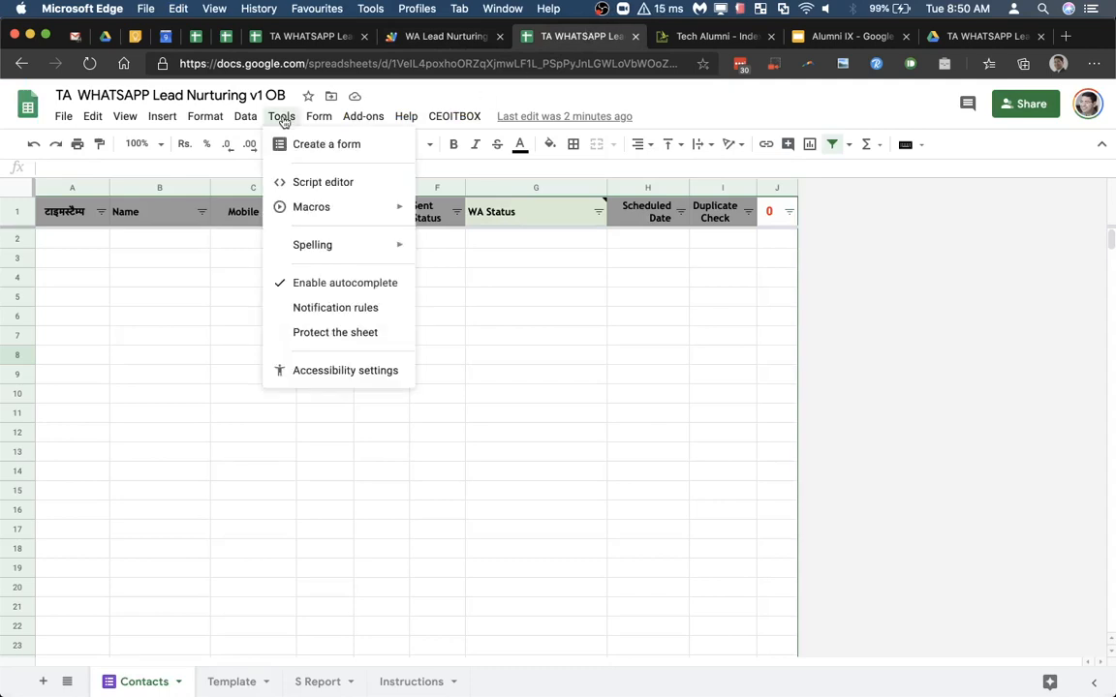
click(323, 183)
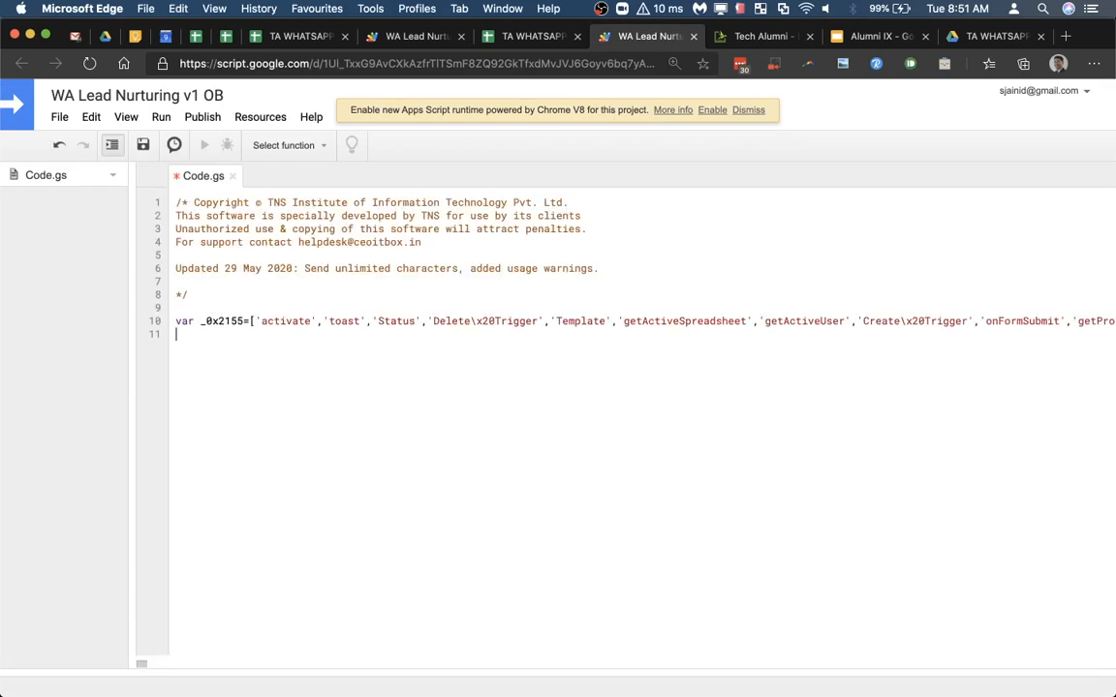
mouse_move(194, 405)
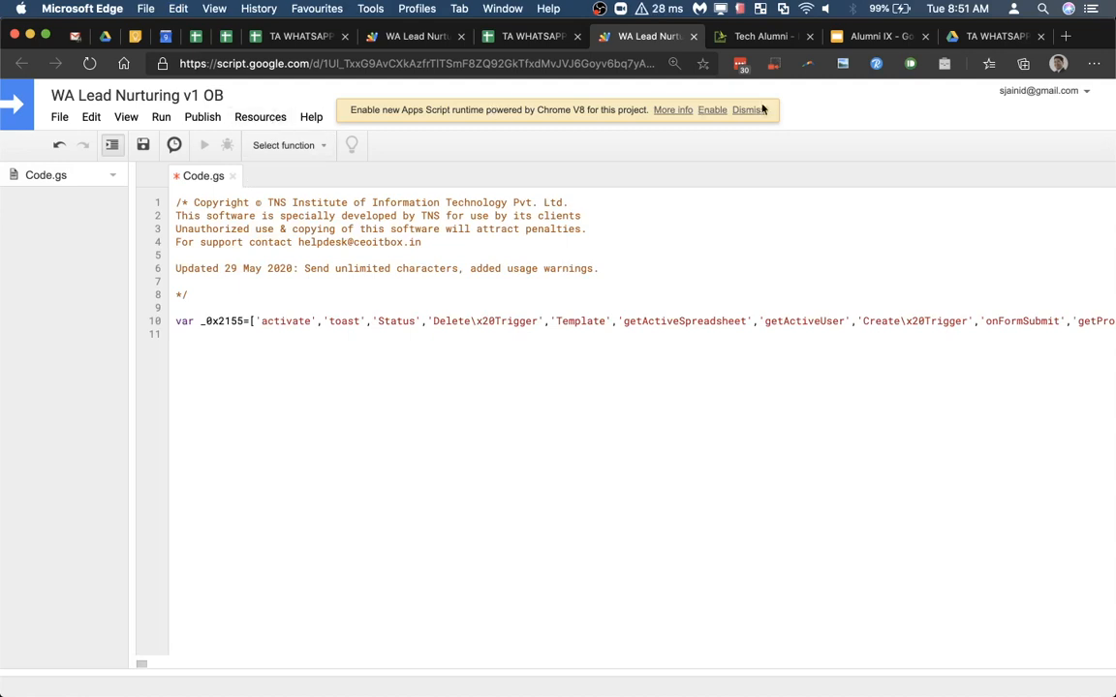
Step: Dismiss the V8 runtime upgrade notice in the v1 OB script project
click(259, 116)
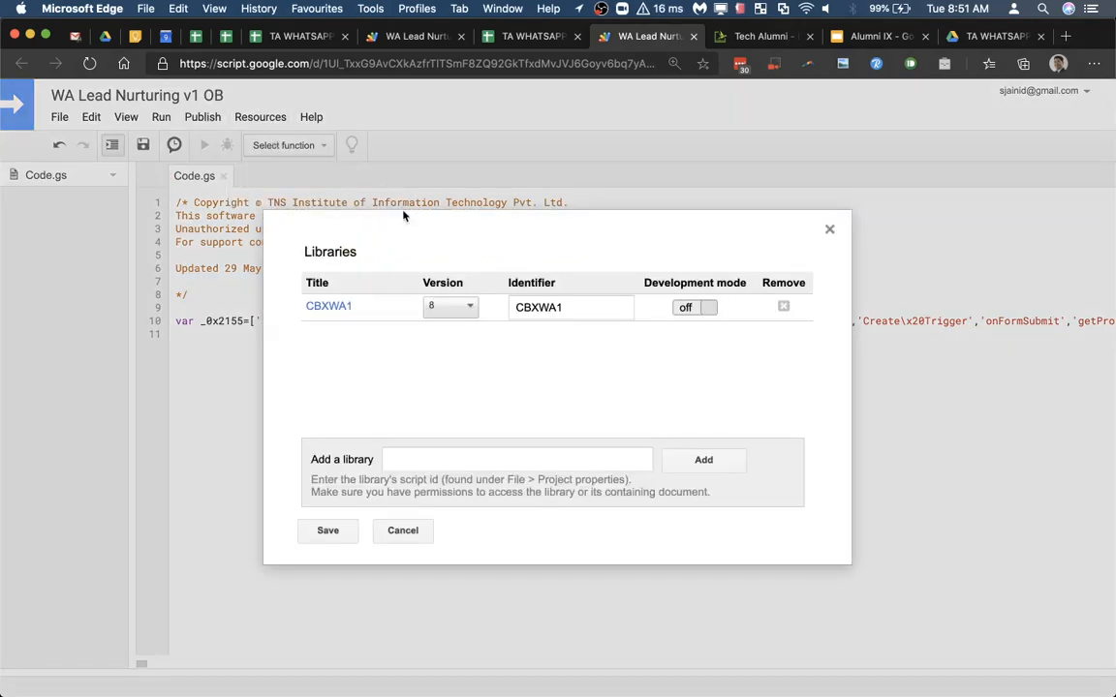
Step: Set the CBXWA1 library to version 15 and save the updated v1 OB script code
click(450, 306)
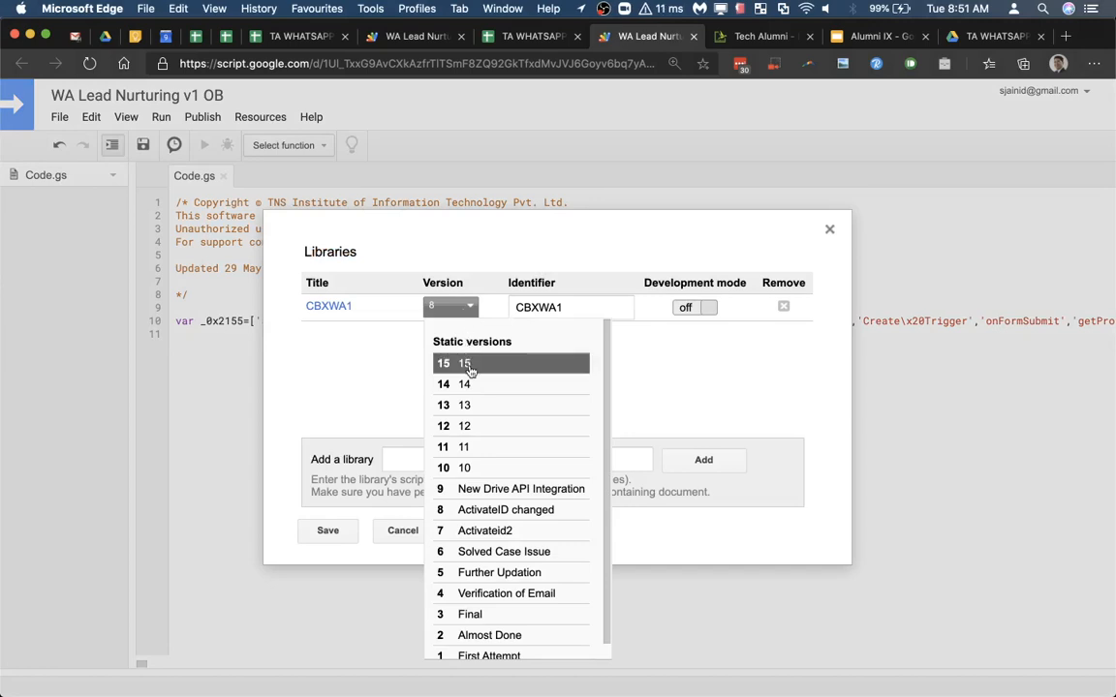
click(465, 364)
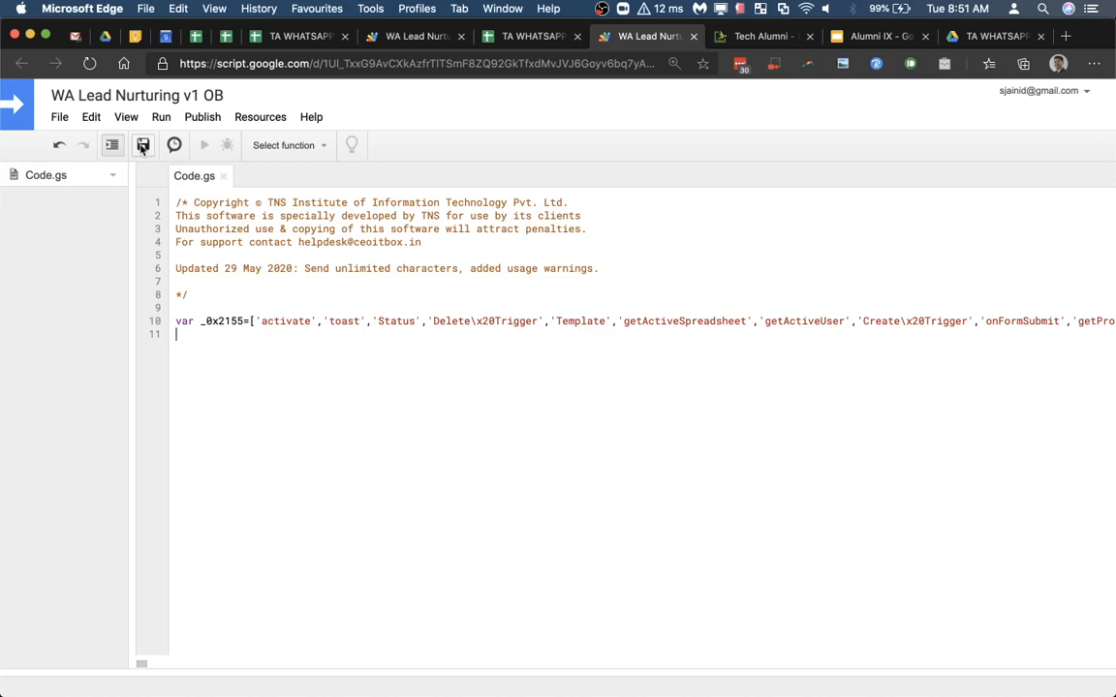
click(144, 145)
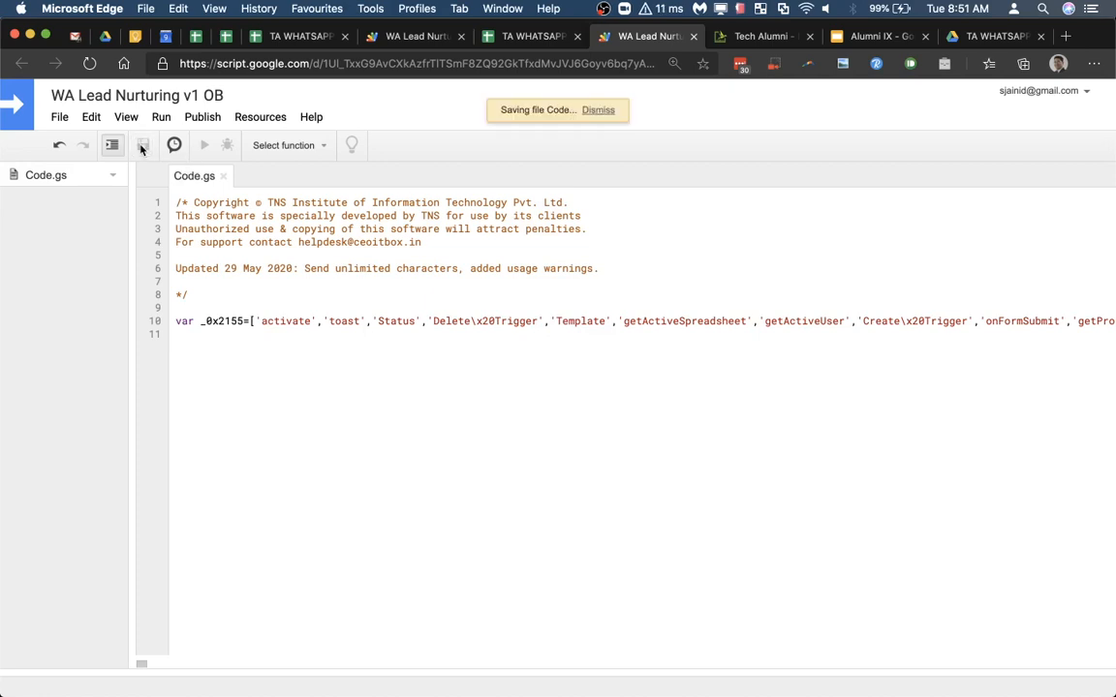
click(143, 145)
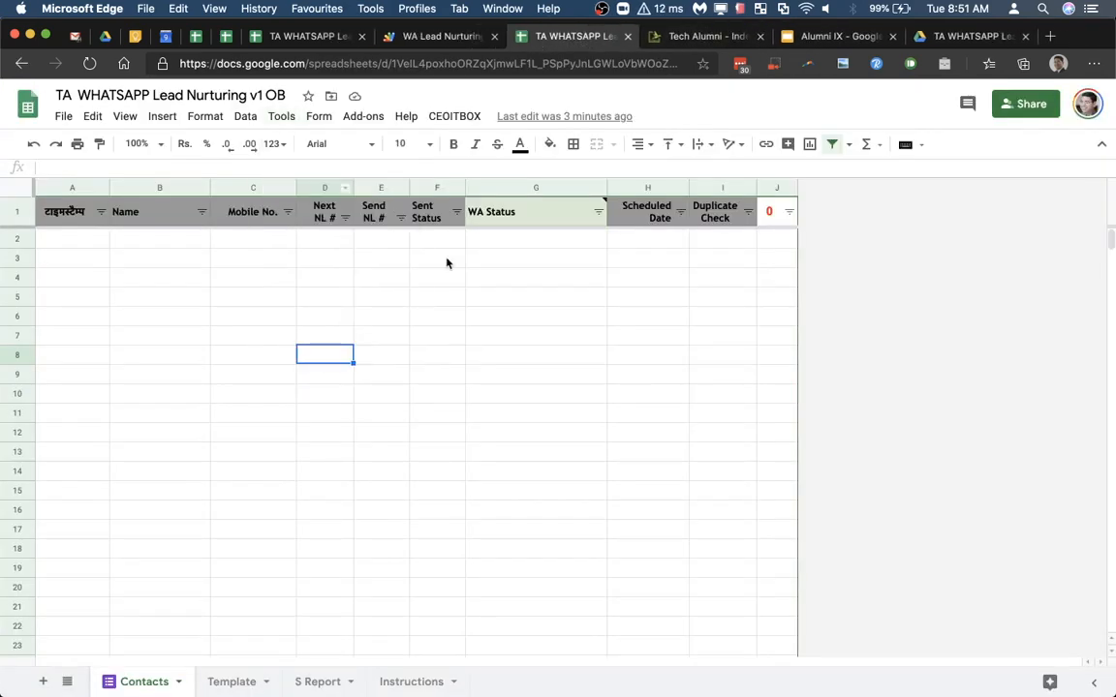
Step: Reload the v1 OB spreadsheet so the updated script and library take effect
click(437, 257)
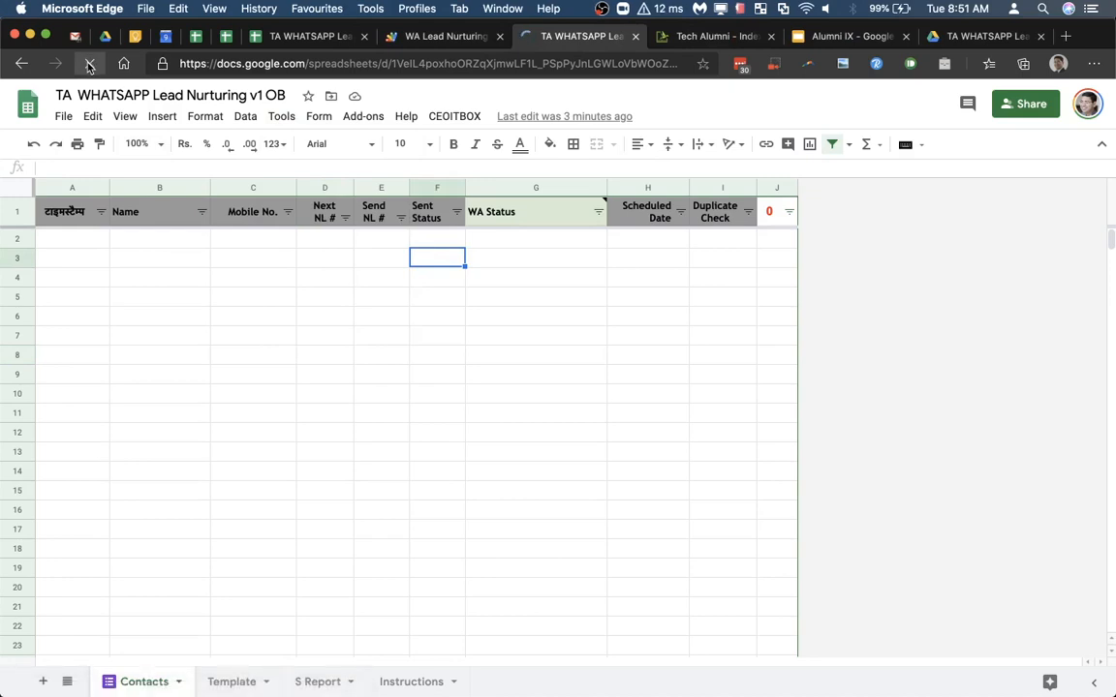
click(89, 66)
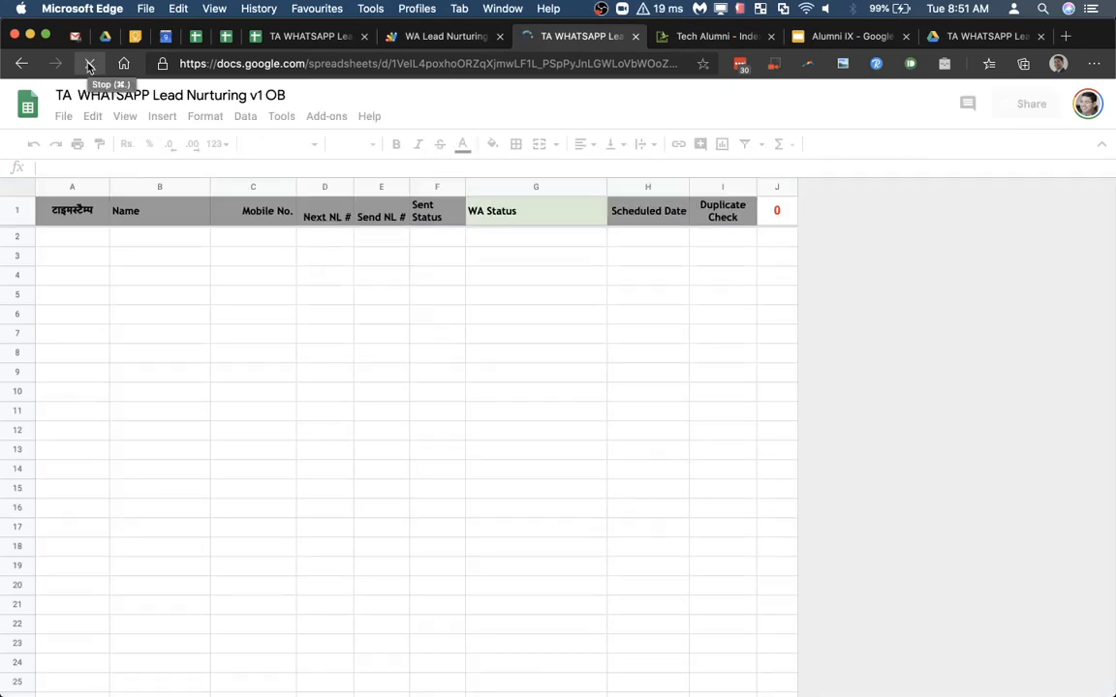